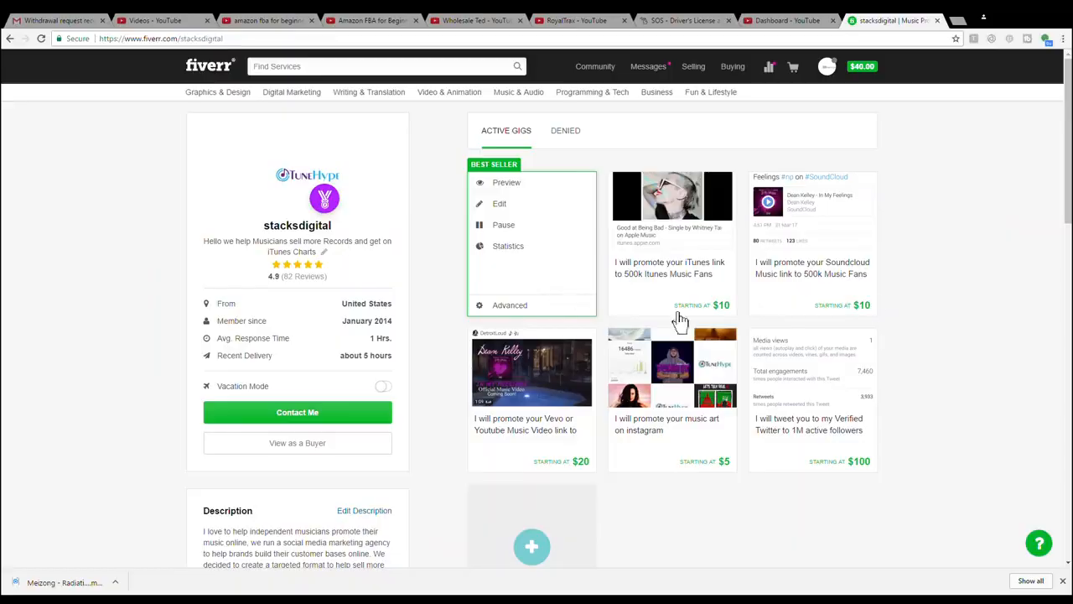
- Scroll down the stacksdigital profile past the gigs to the last loaded review and the Show More link
scroll(down, 3)
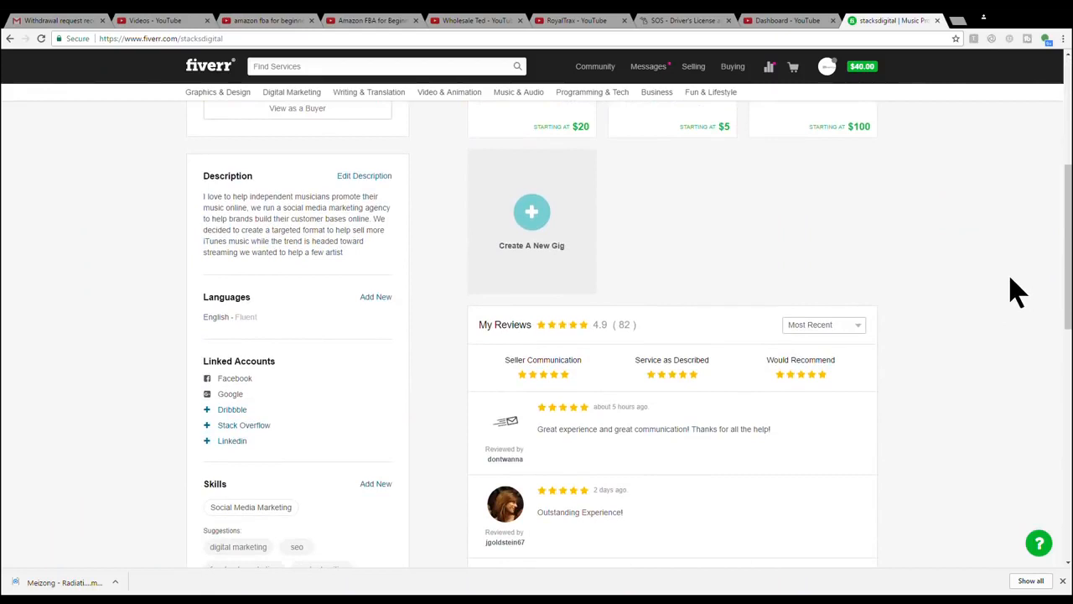
scroll(down, 3)
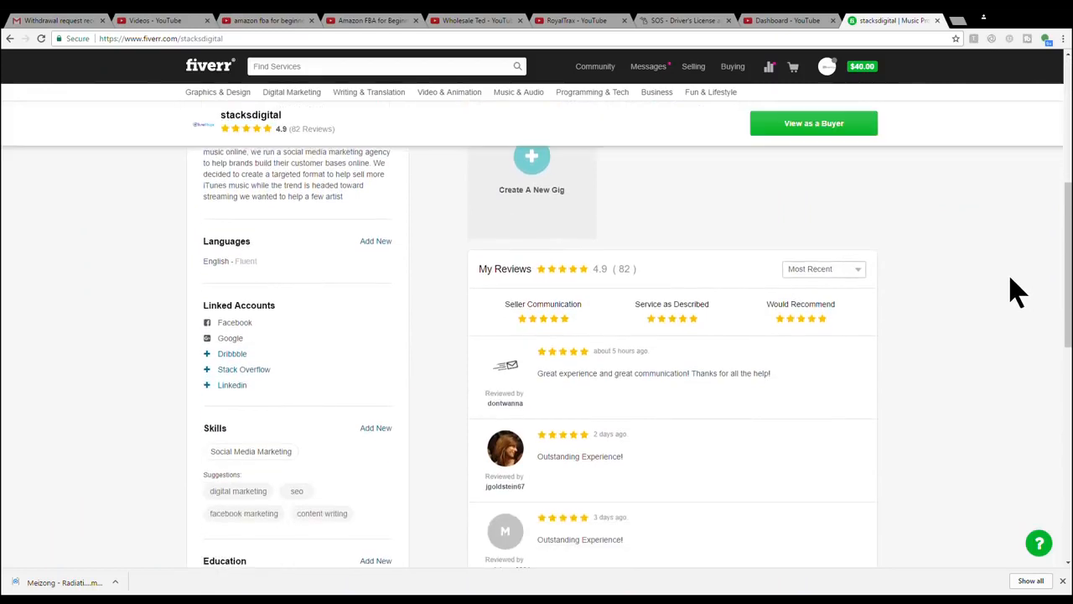
scroll(down, 3)
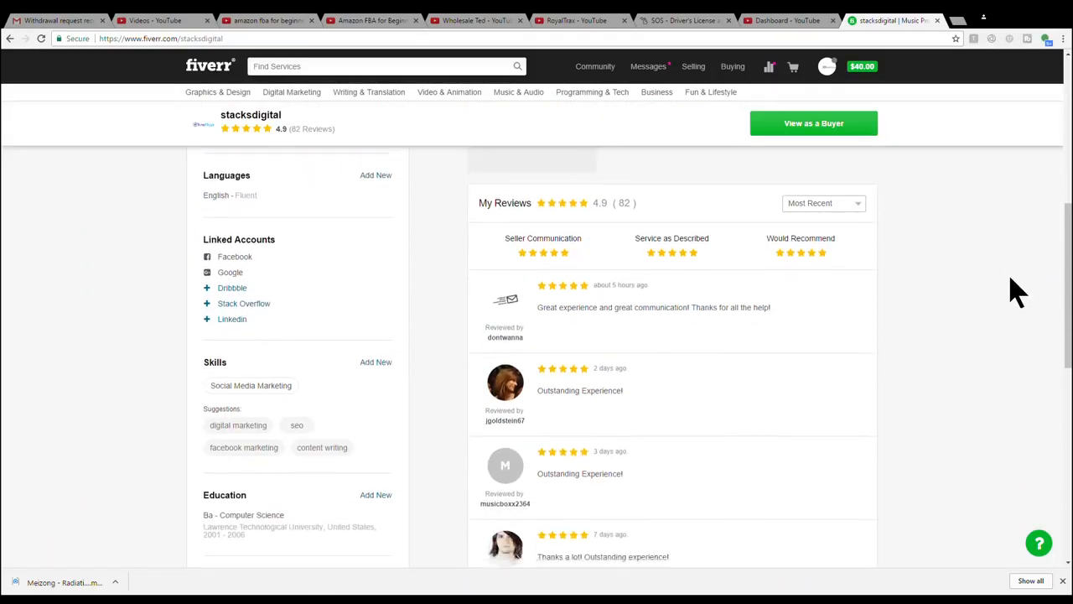
scroll(down, 3)
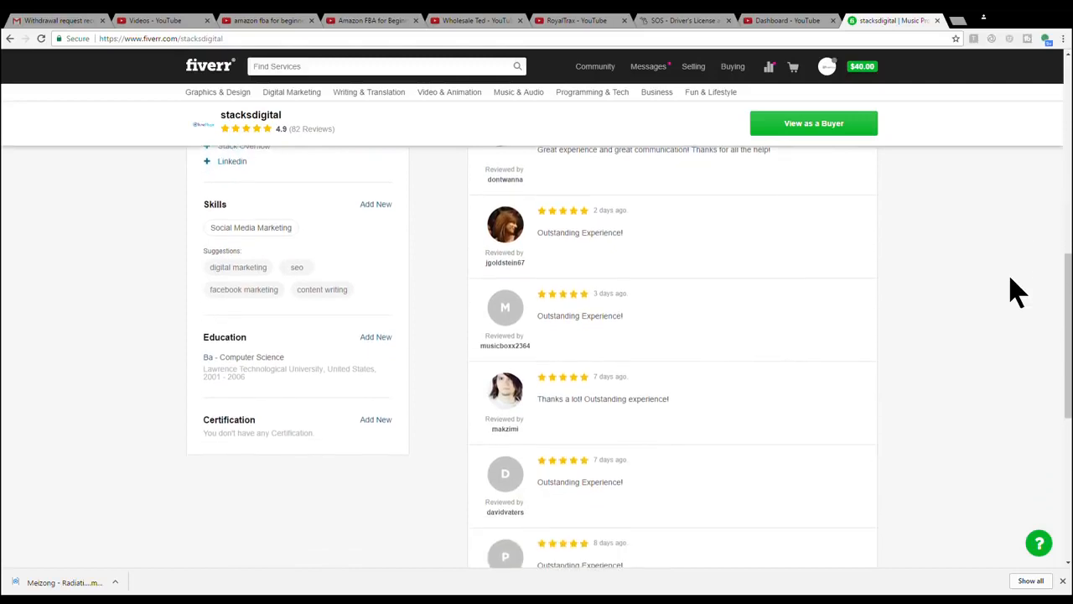
scroll(down, 3)
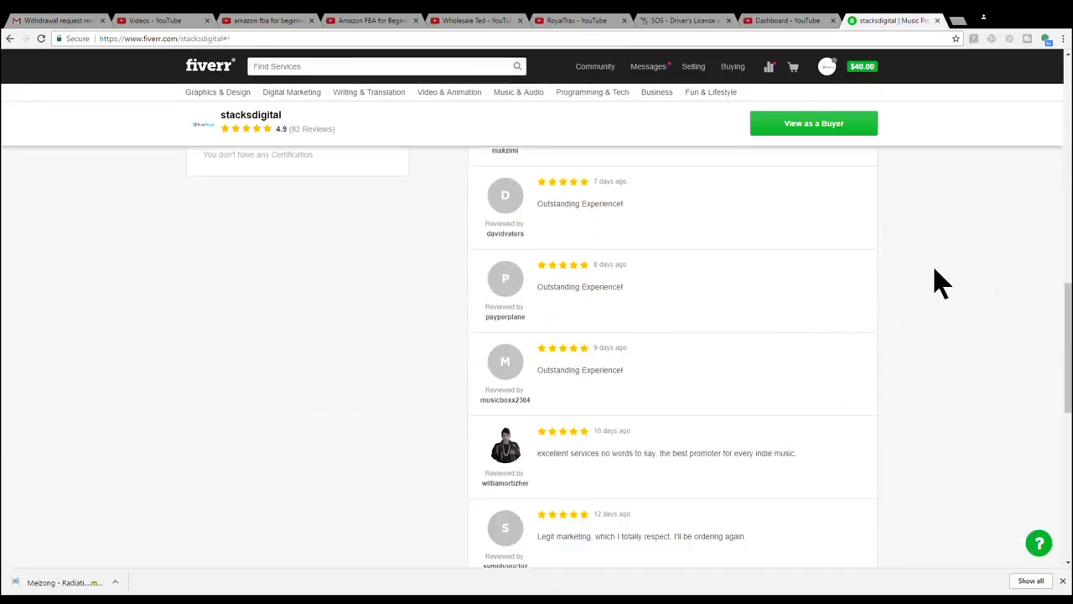
scroll(down, 3)
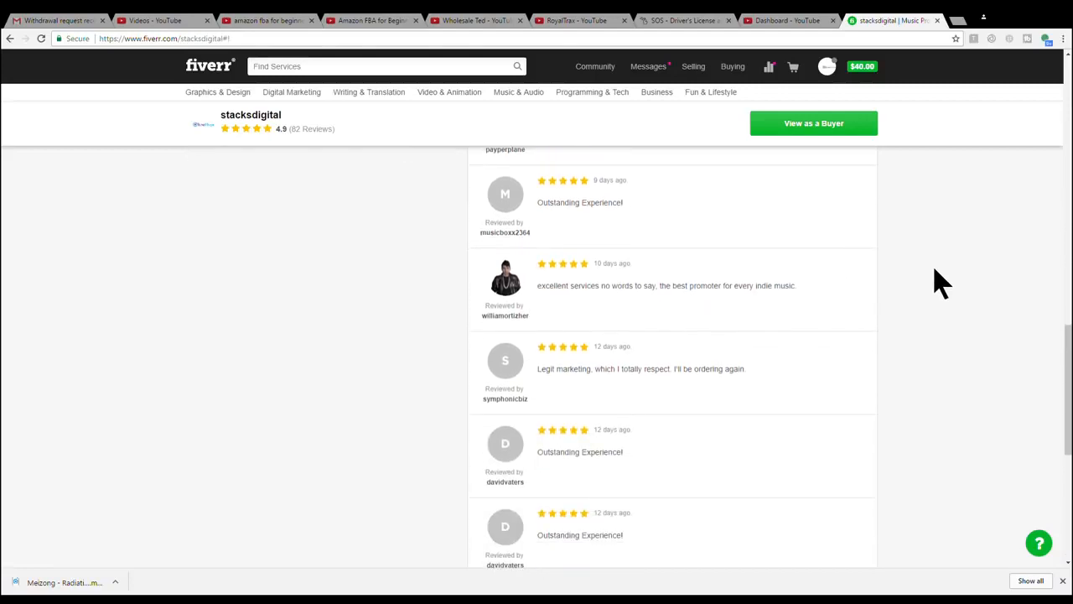
scroll(down, 3)
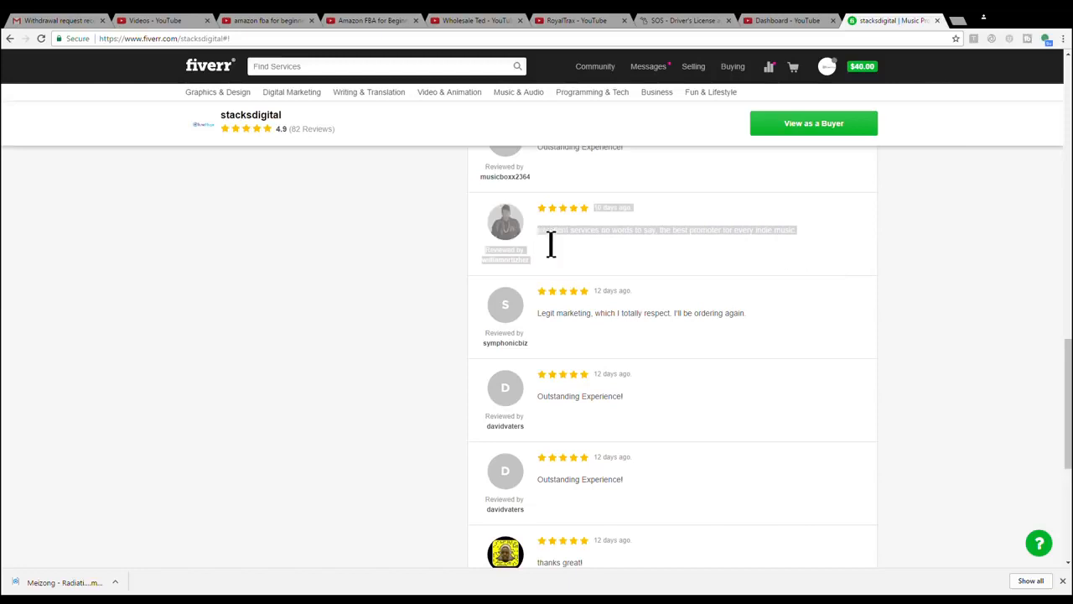
scroll(down, 3)
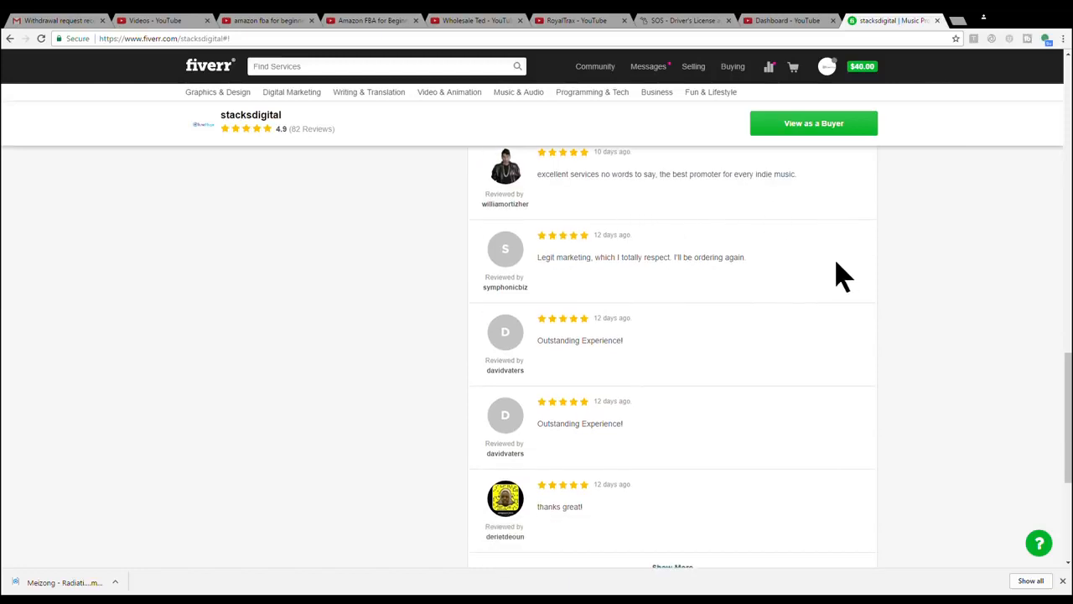
scroll(down, 3)
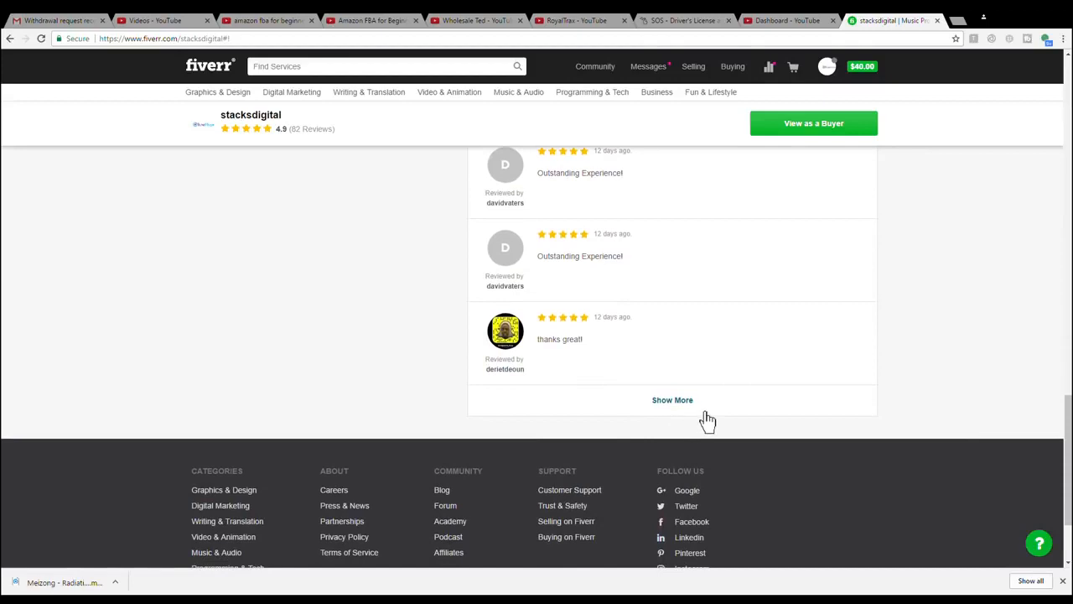
- Load three more batches of older reviews via Show More, then scroll back up toward the gigs
click(672, 399)
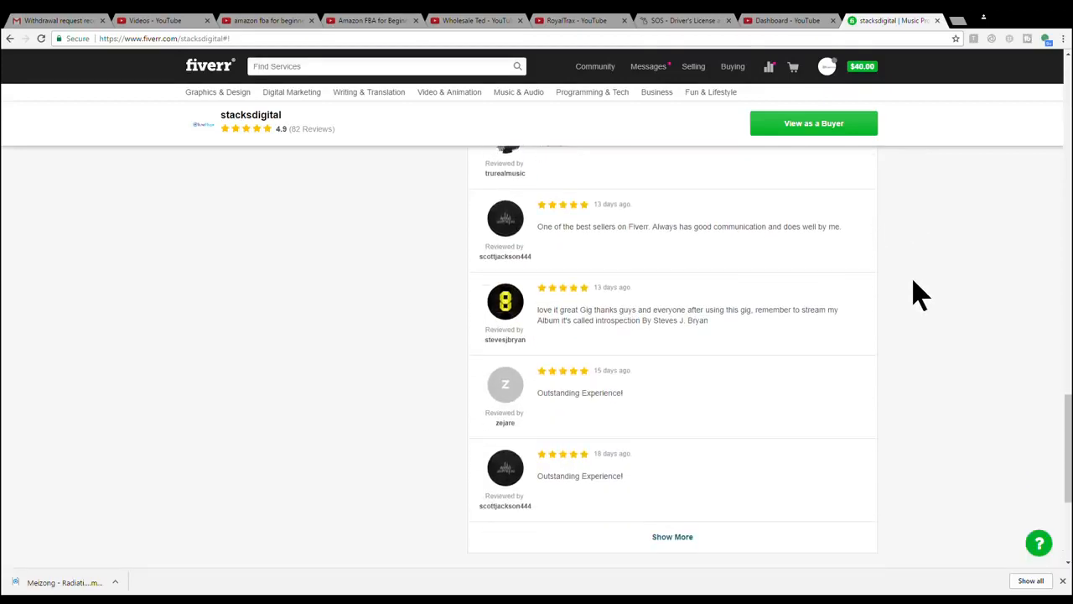
scroll(down, 3)
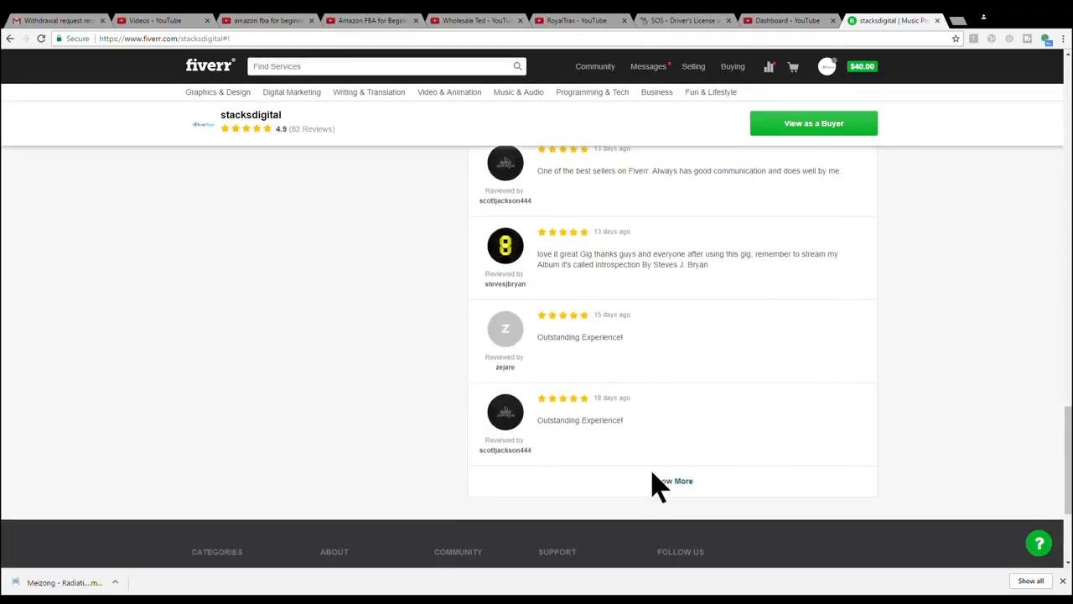
mouse_move(677, 367)
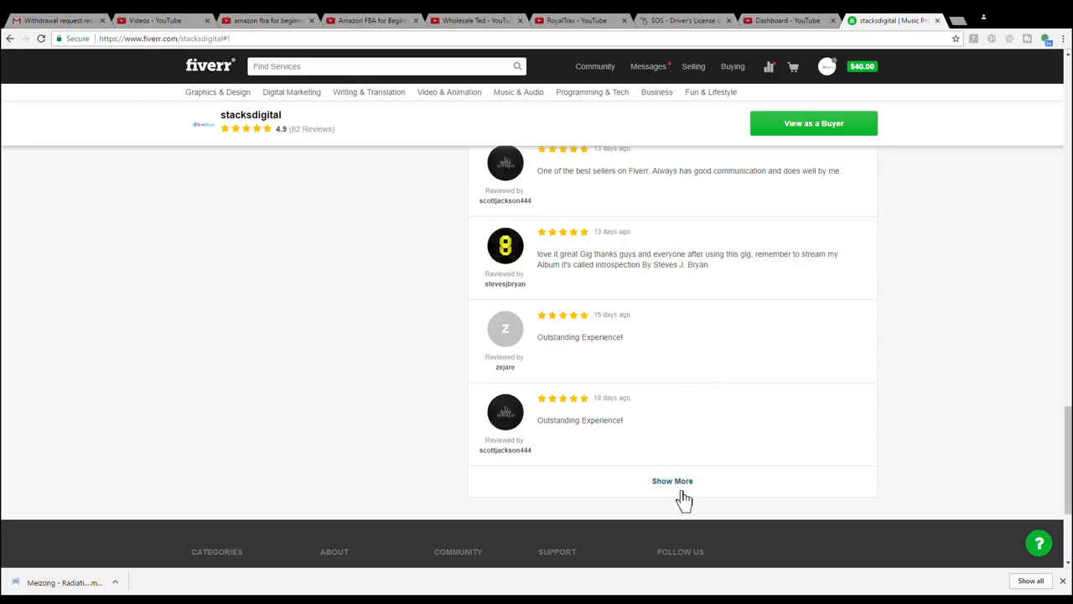
click(673, 479)
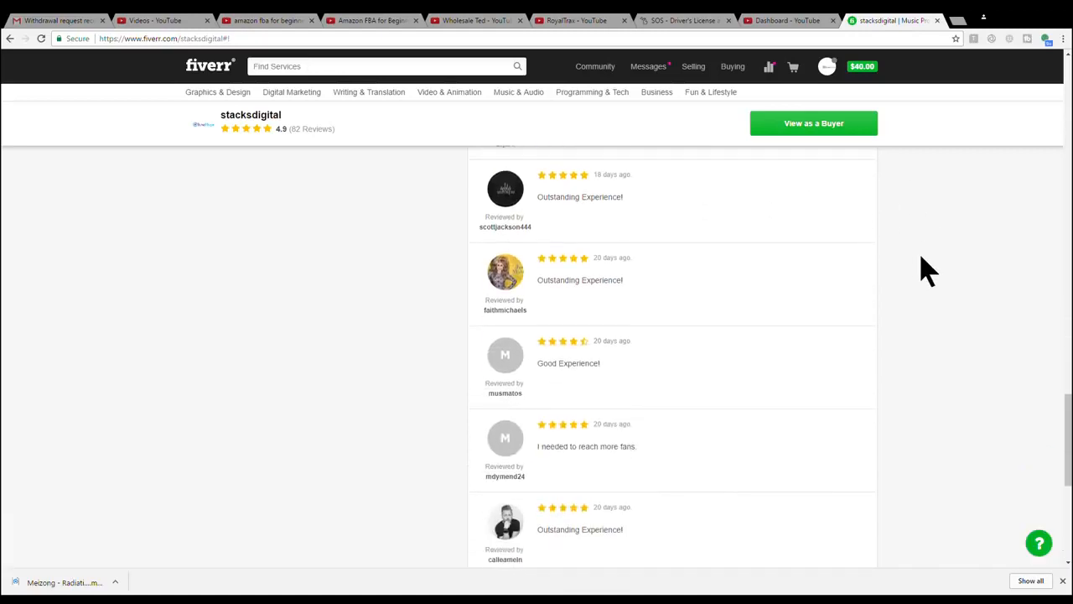
scroll(down, 3)
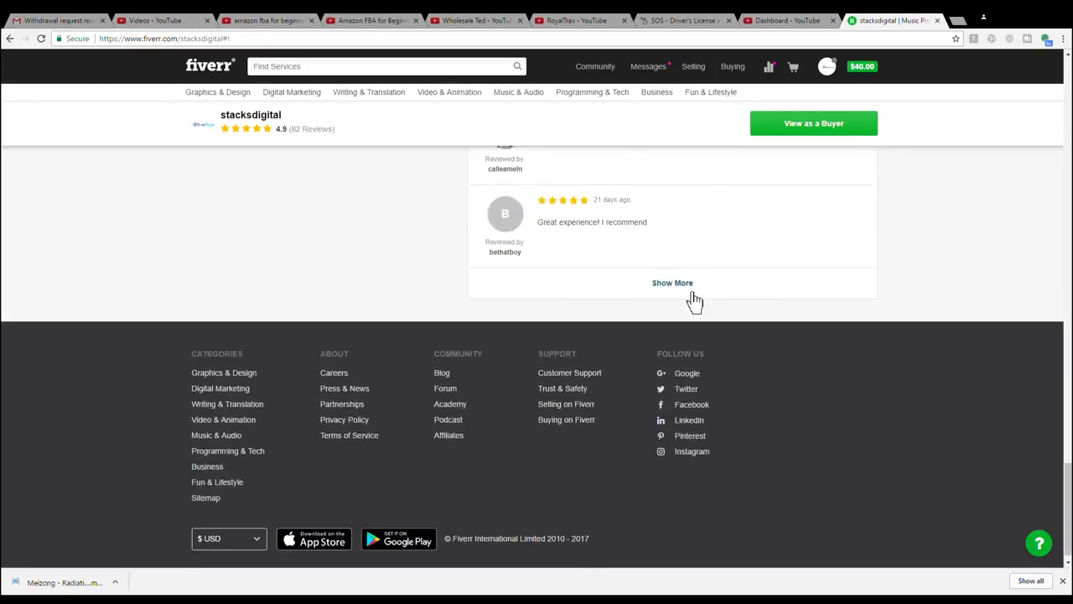
click(672, 281)
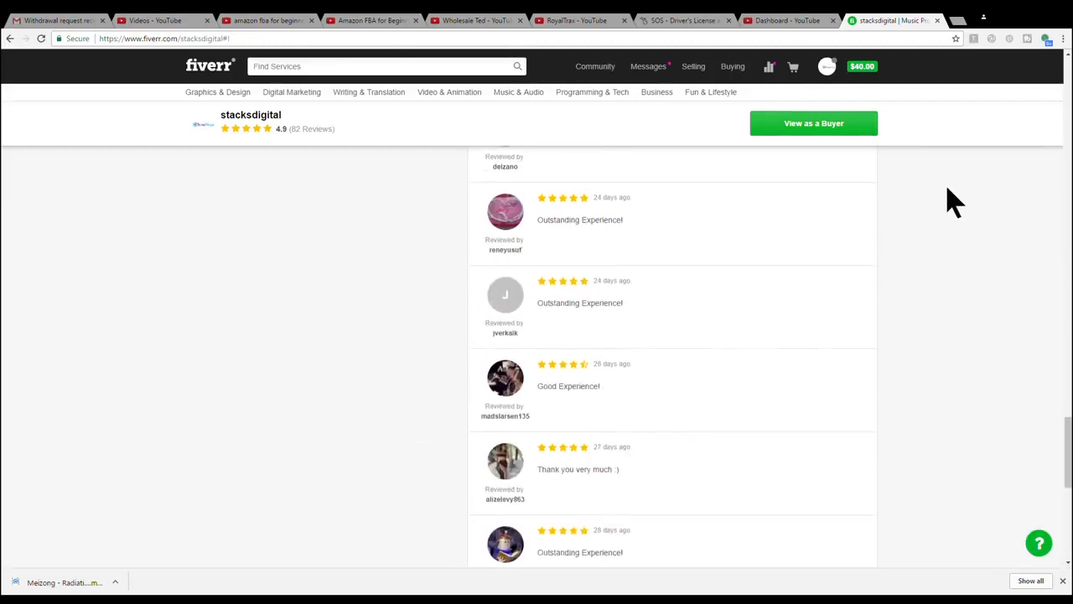
scroll(up, 3)
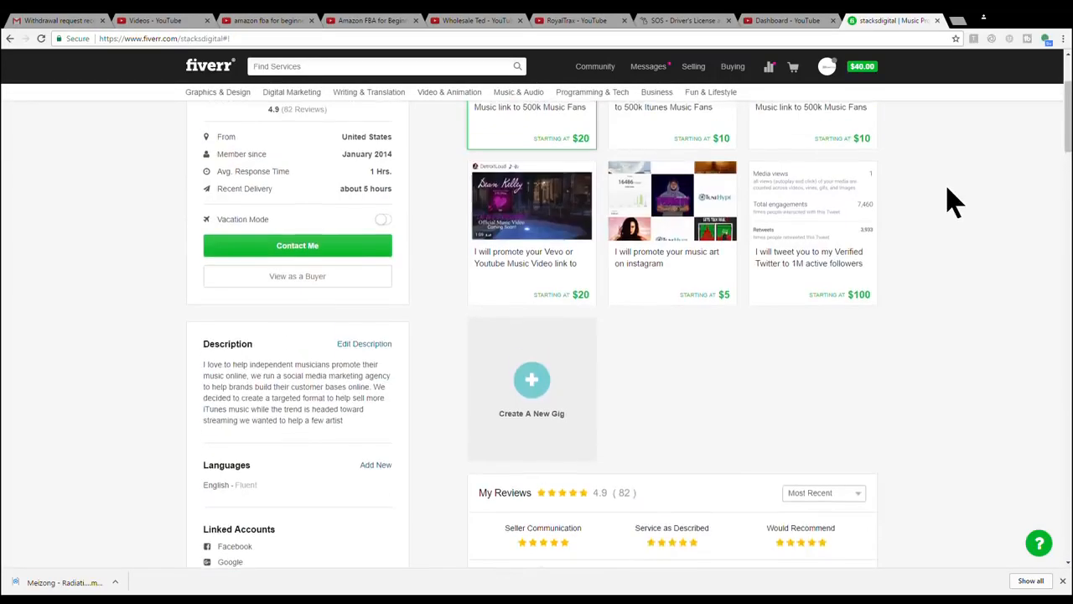